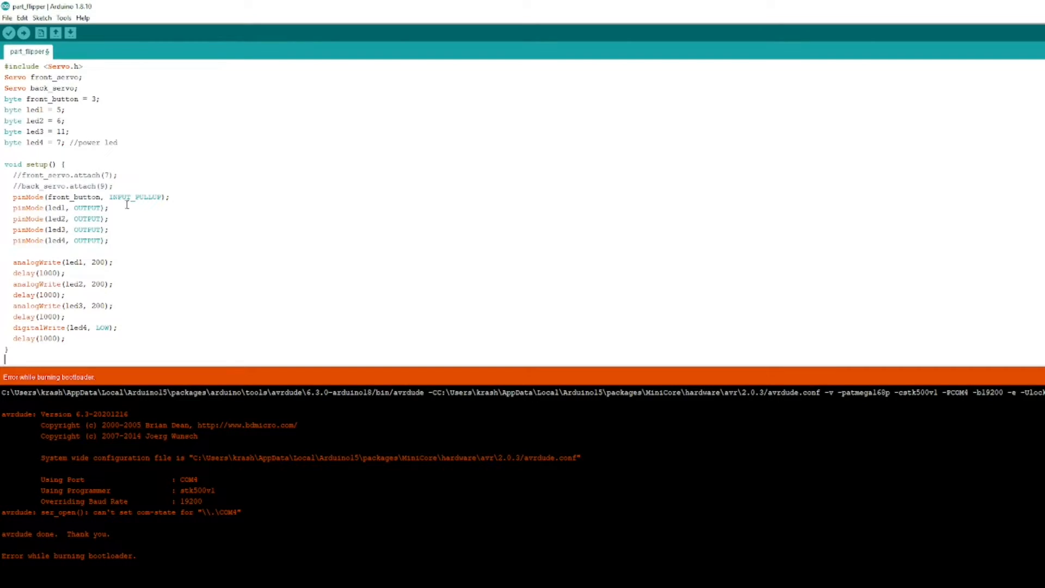
Burn the bootloader onto the ATmega168 from Tools, then upload the part_flipper sketch.
click(64, 18)
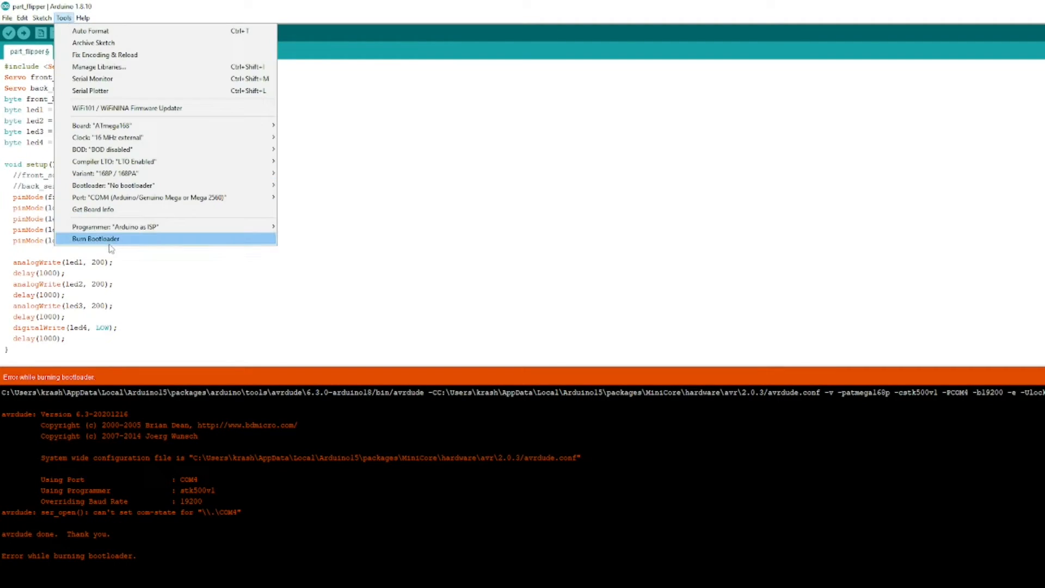
click(95, 238)
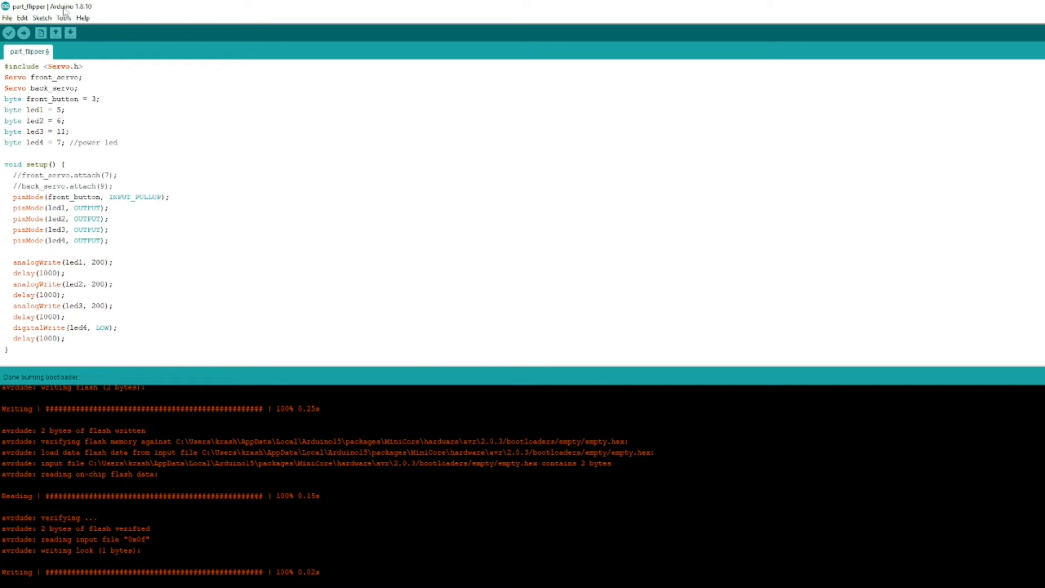
click(8, 32)
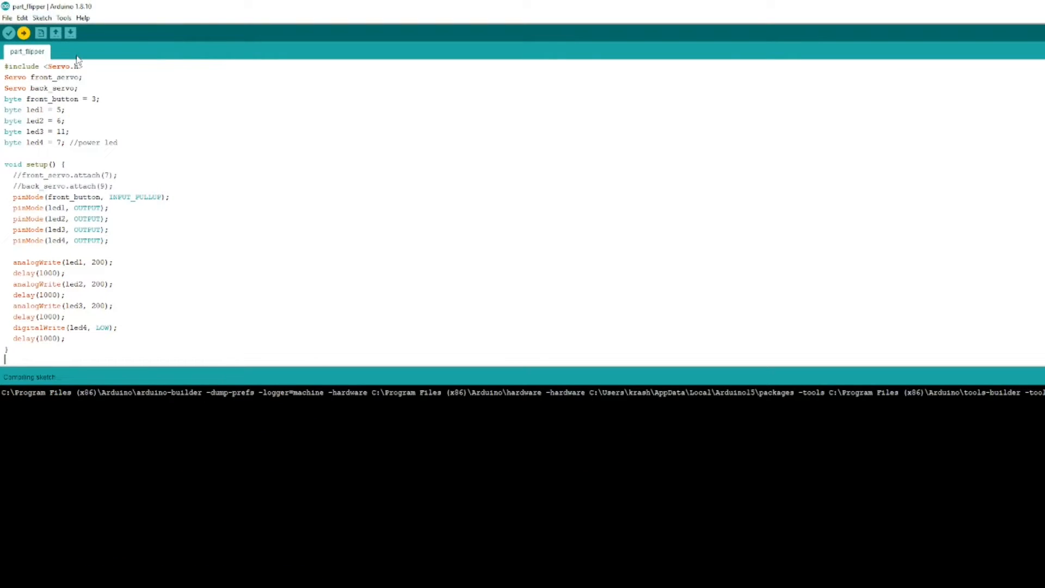